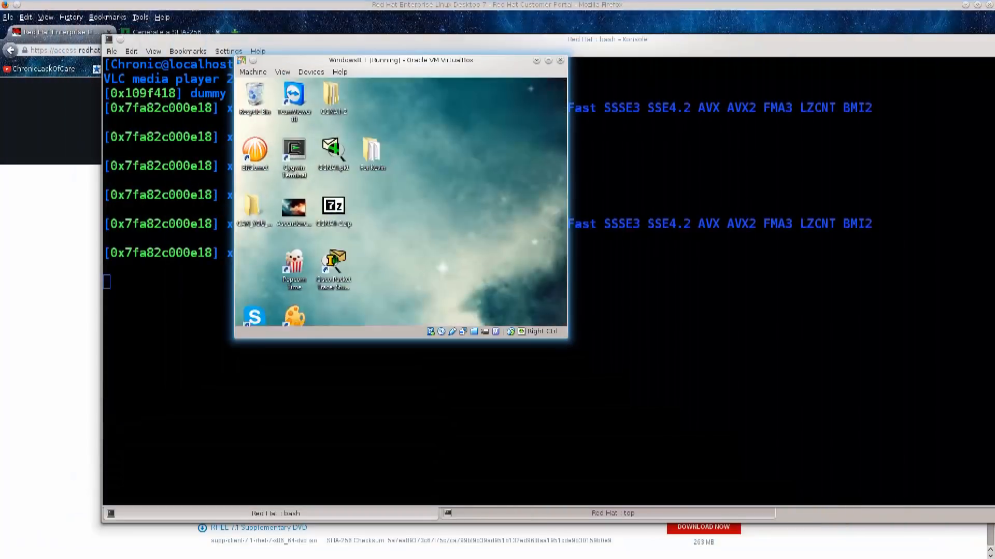
Enlarge the Windows 8.1 VM window and switch it to fullscreen mode
type("./record.sh")
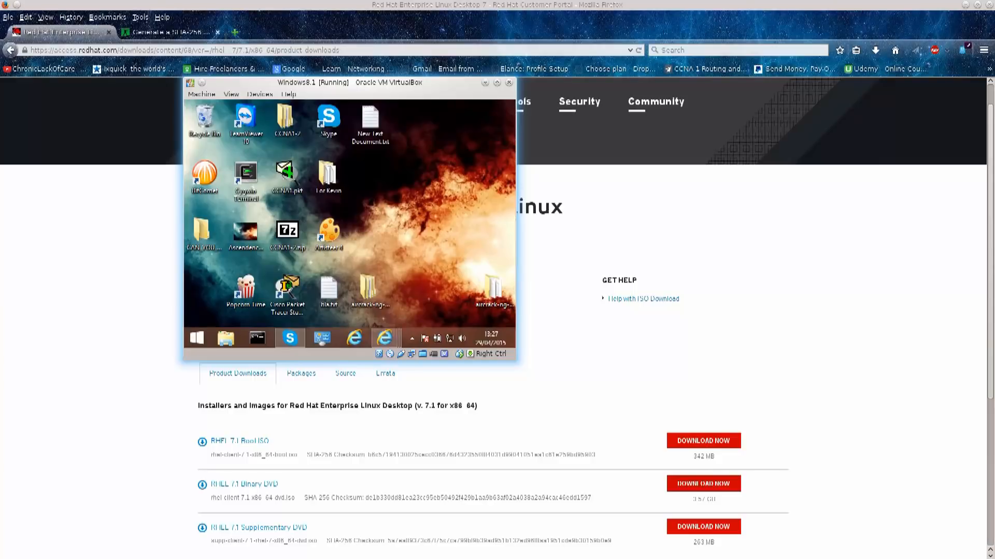
left_click_drag(349, 82, 491, 146)
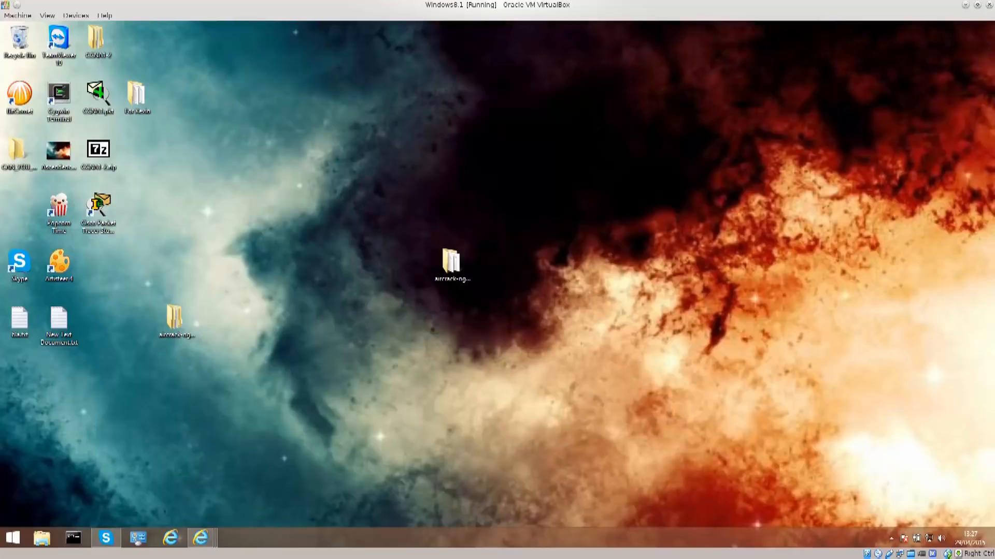
left_click(47, 15)
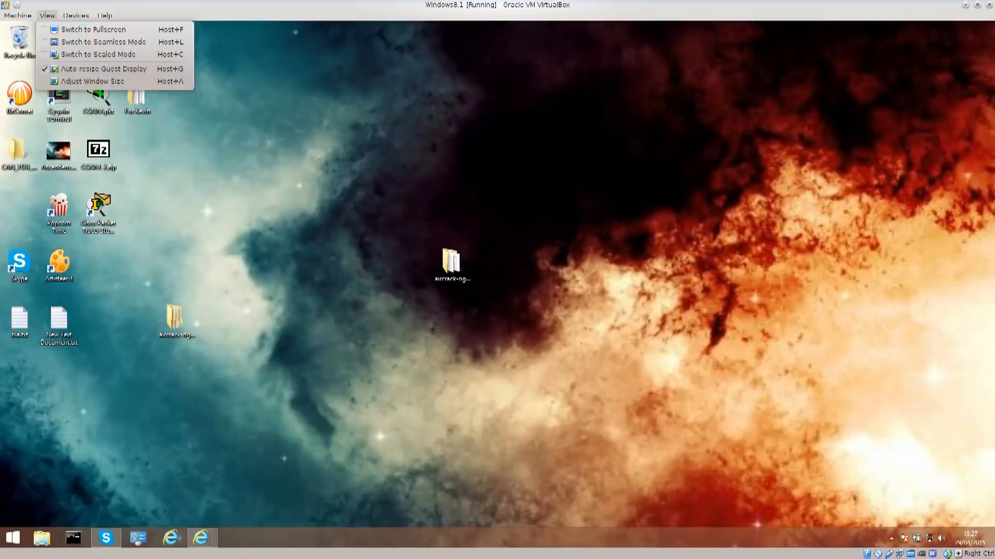
left_click(93, 29)
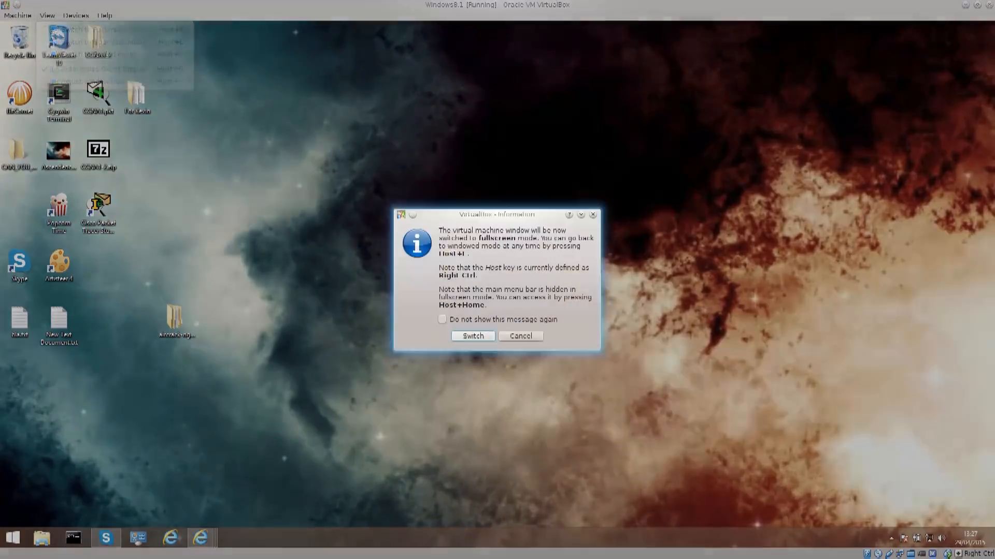
left_click(472, 336)
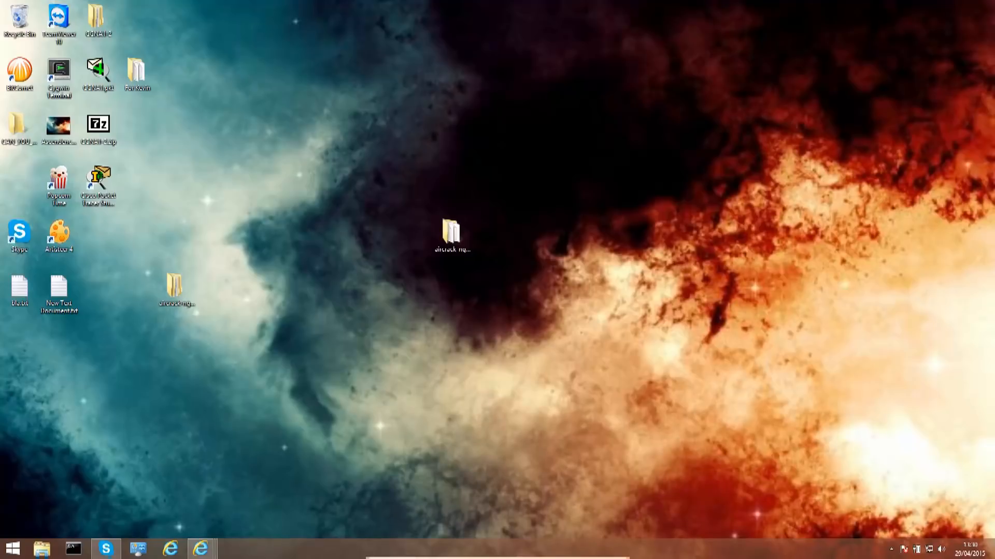
mouse_move(171, 548)
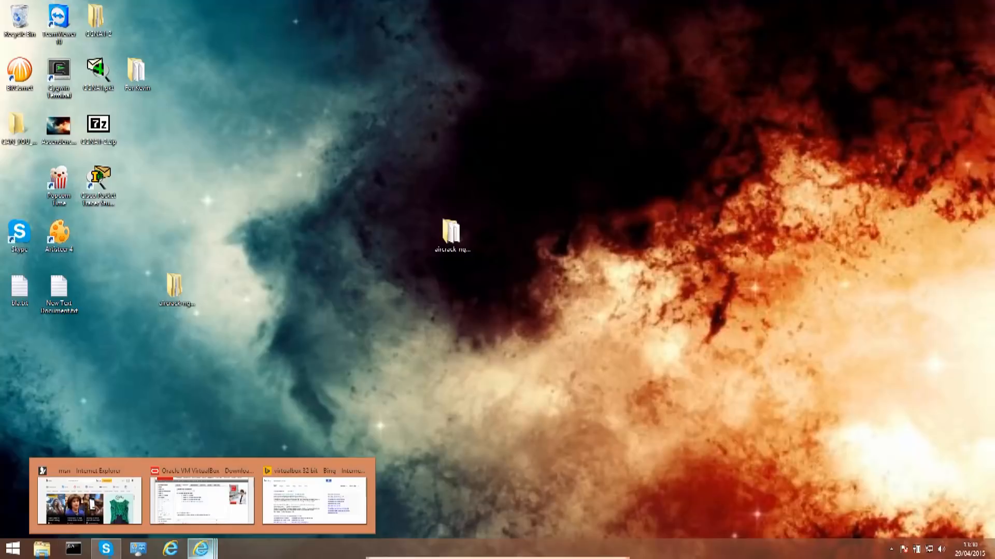
Bring Internet Explorer forward and go to the Oracle VM VirtualBox downloads tab
left_click(90, 501)
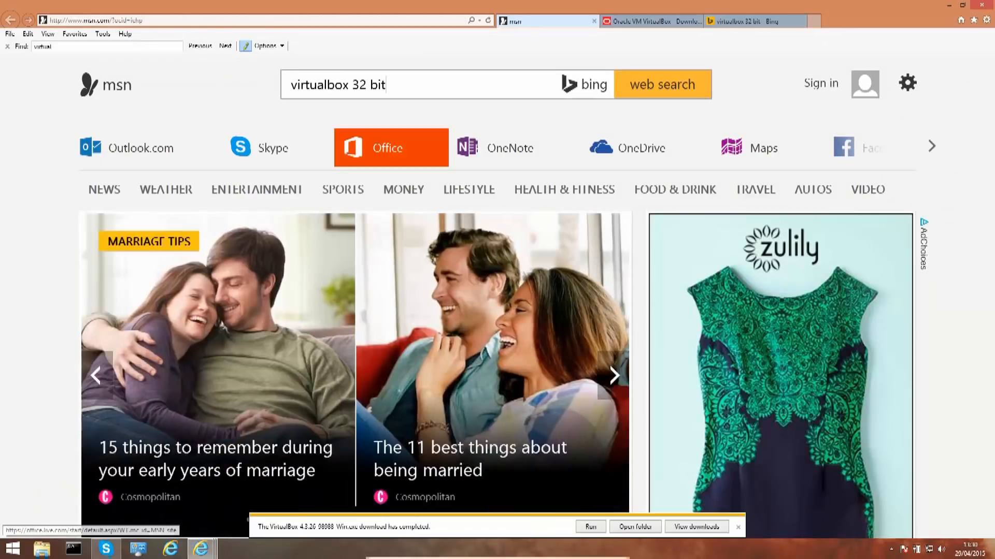
left_click(412, 85)
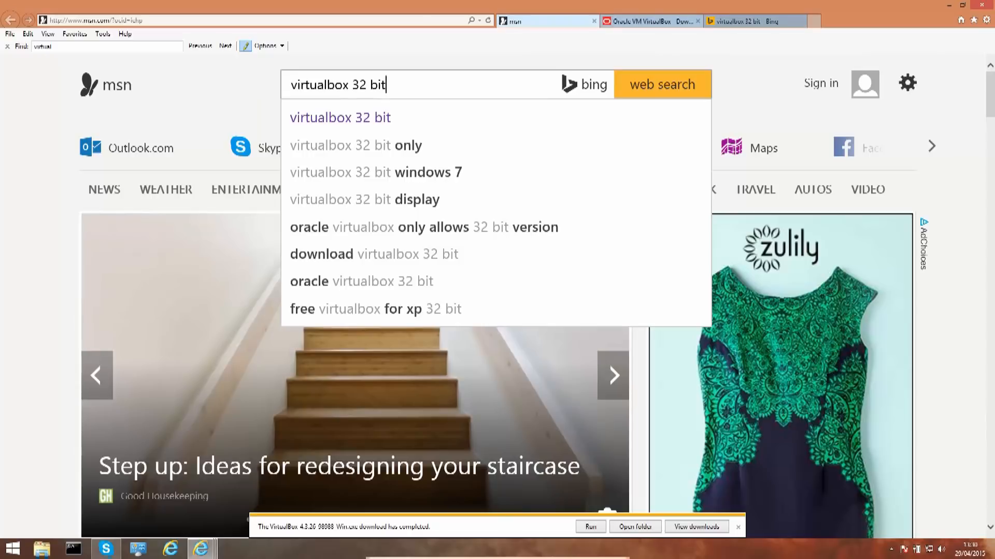
left_click(647, 21)
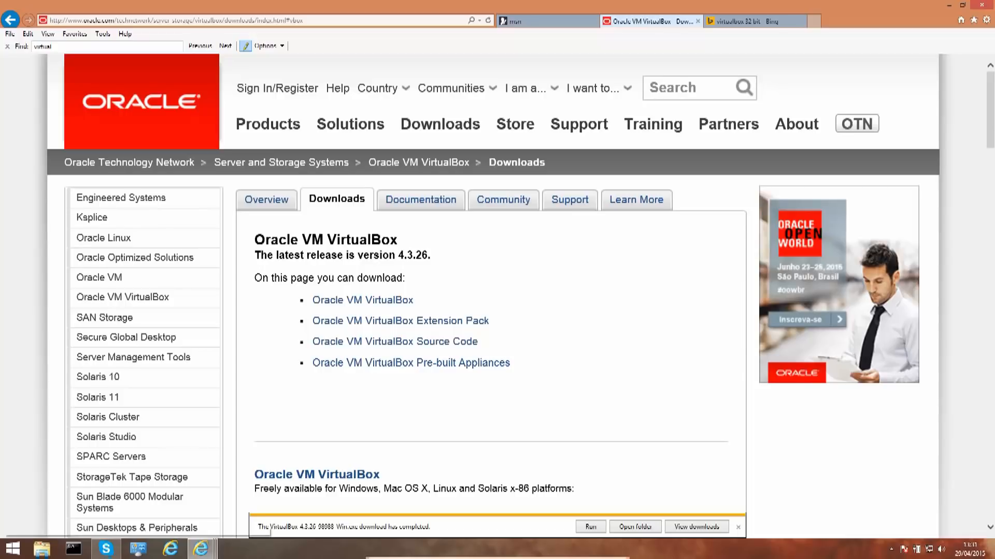
Open the Oracle downloads result from the 'virtualbox 32 bit' search and scroll to the platform table
scroll("down", 3)
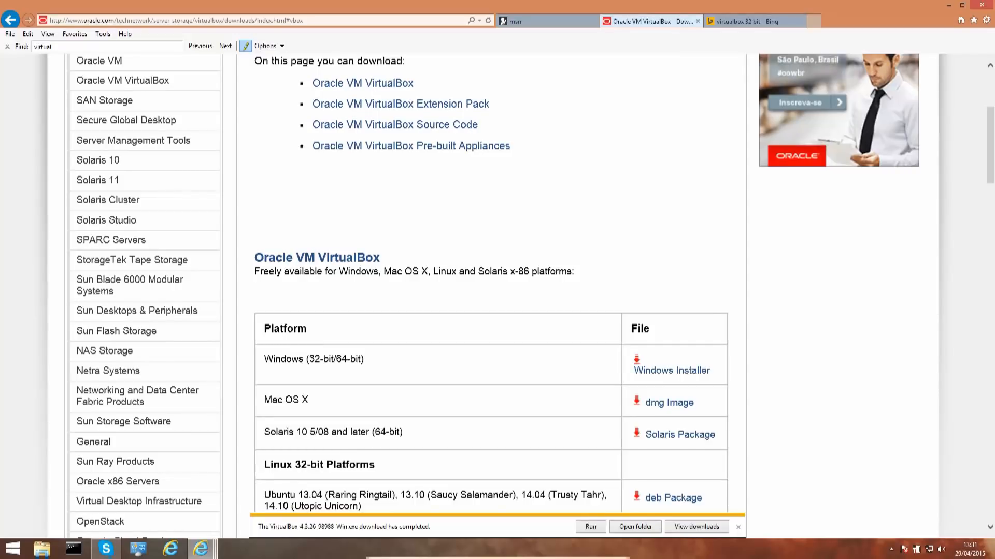
left_click(545, 21)
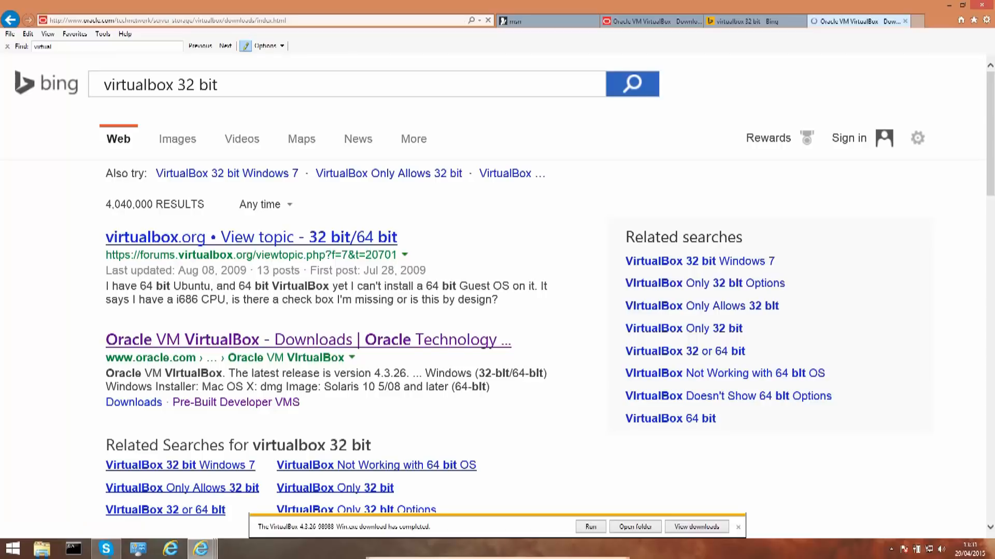
left_click(857, 20)
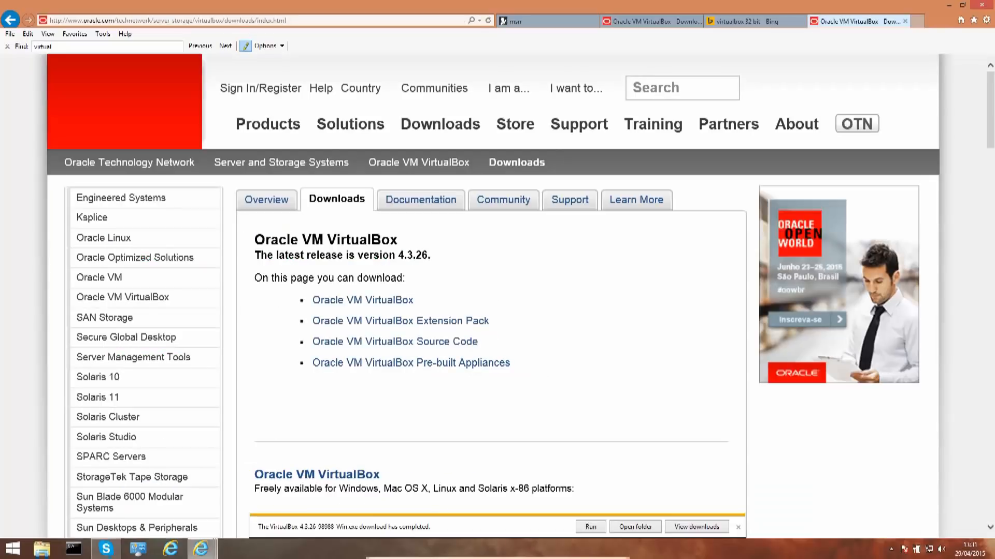
scroll("down", 3)
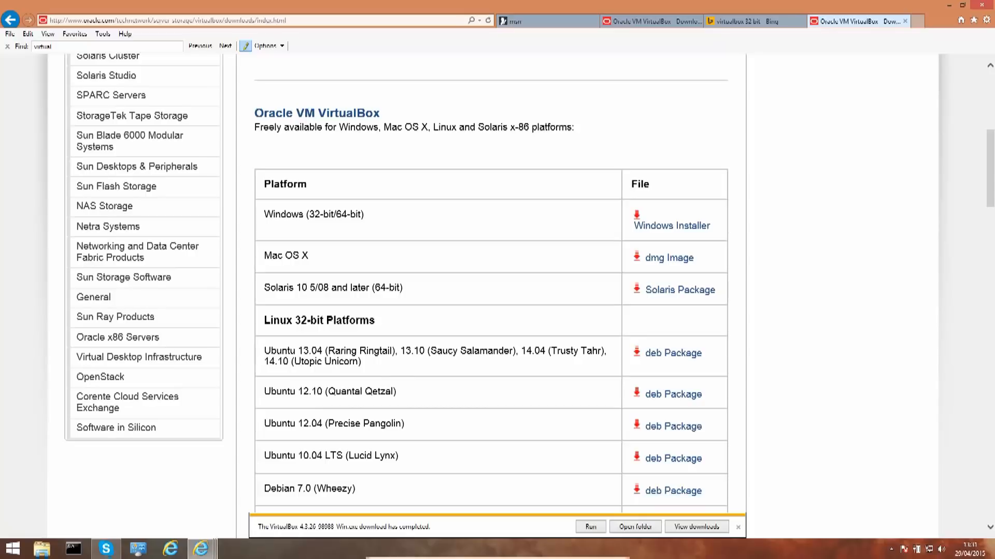
scroll("down", 3)
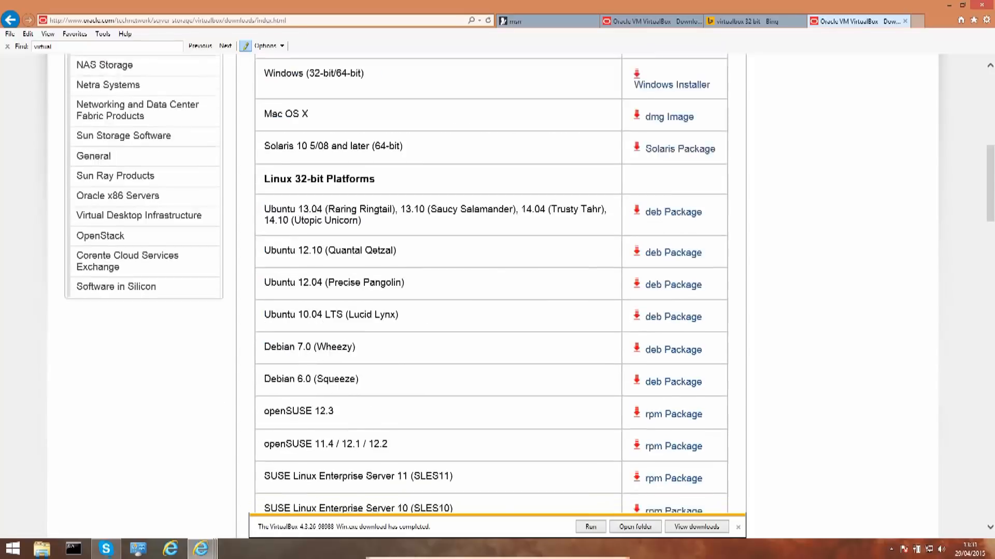
scroll("down", 3)
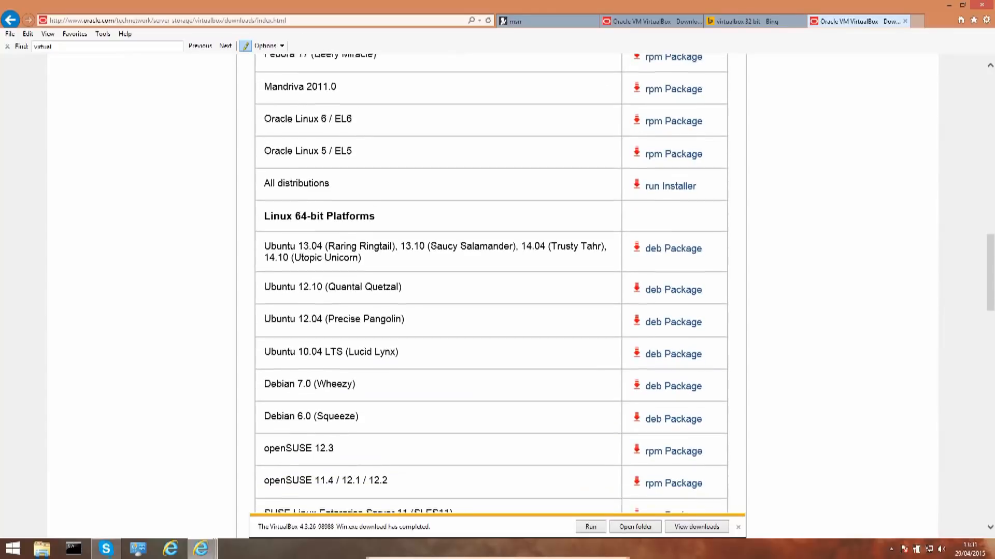
scroll("down", 3)
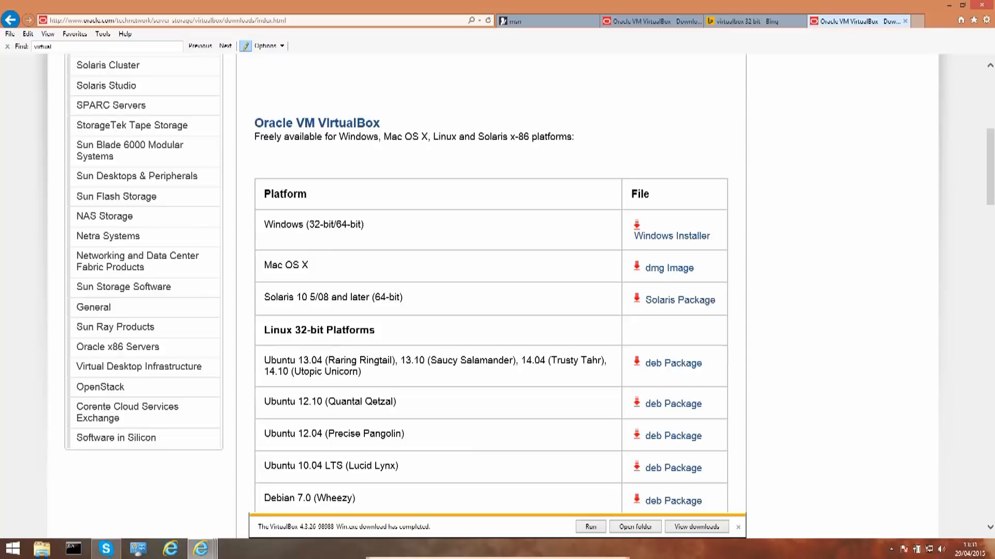
Highlight the Windows (32-bit/64-bit) installer link in the download table
double_click(313, 224)
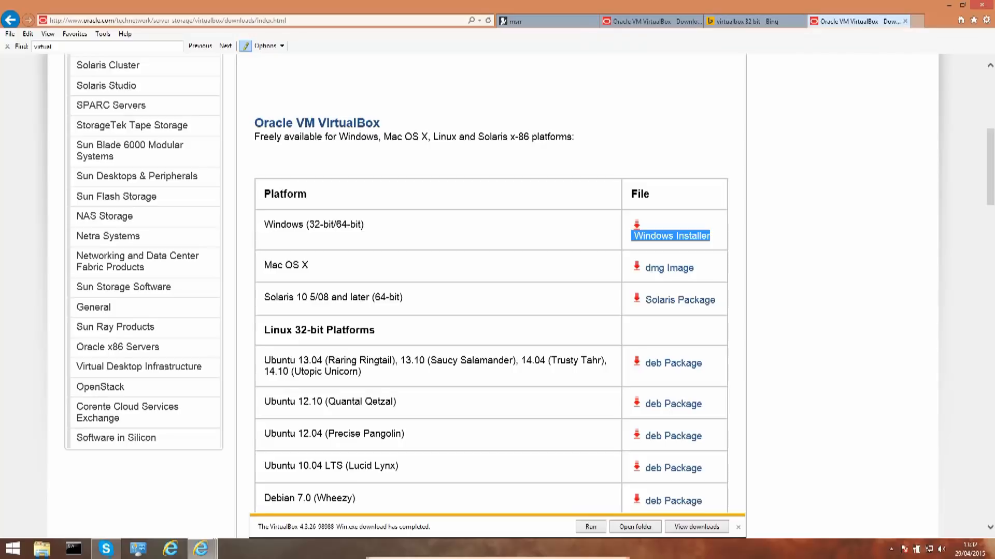
Select the VirtualBox 4.3.26 installer in File Explorer's Downloads folder
left_click(43, 548)
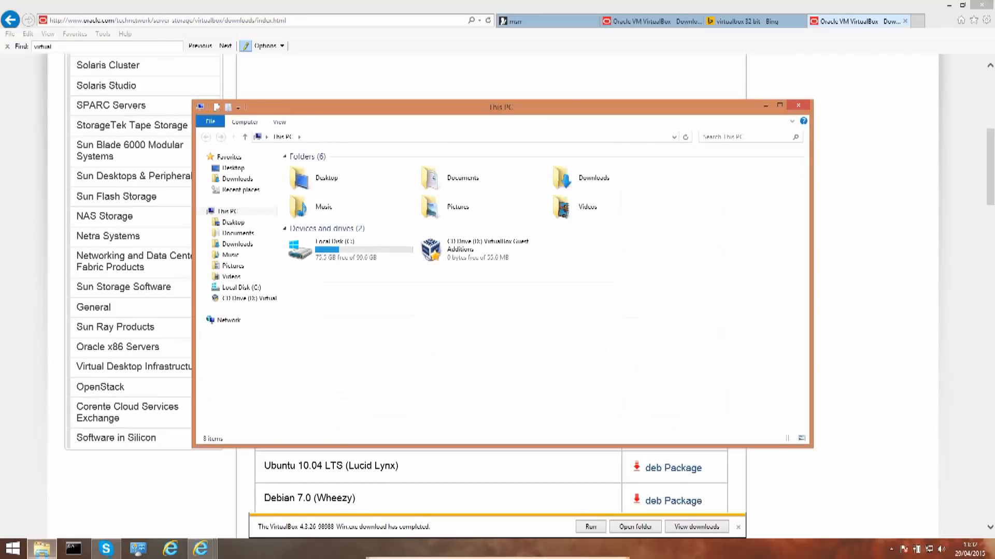
left_click(347, 248)
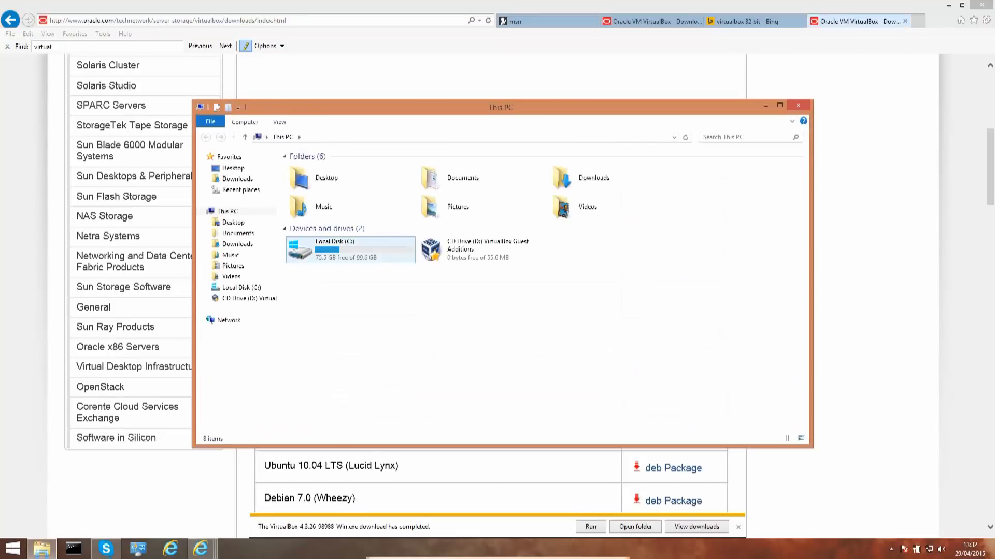
mouse_move(343, 249)
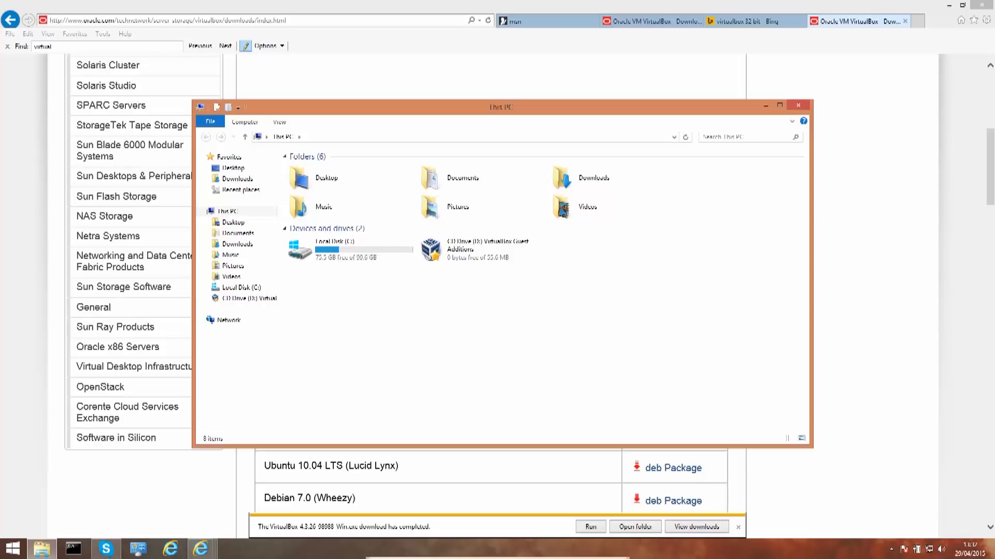
left_click(237, 243)
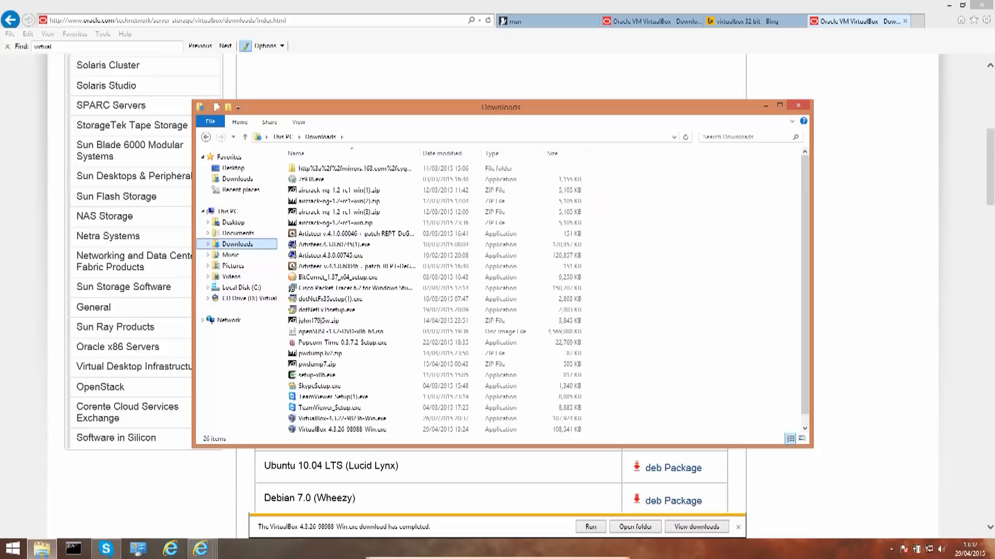
left_click(333, 223)
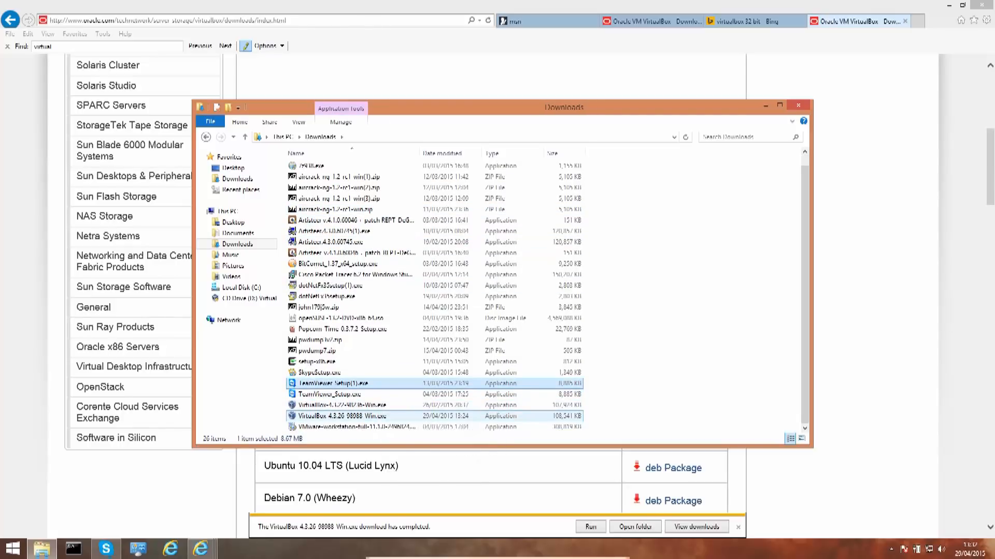
mouse_move(356, 416)
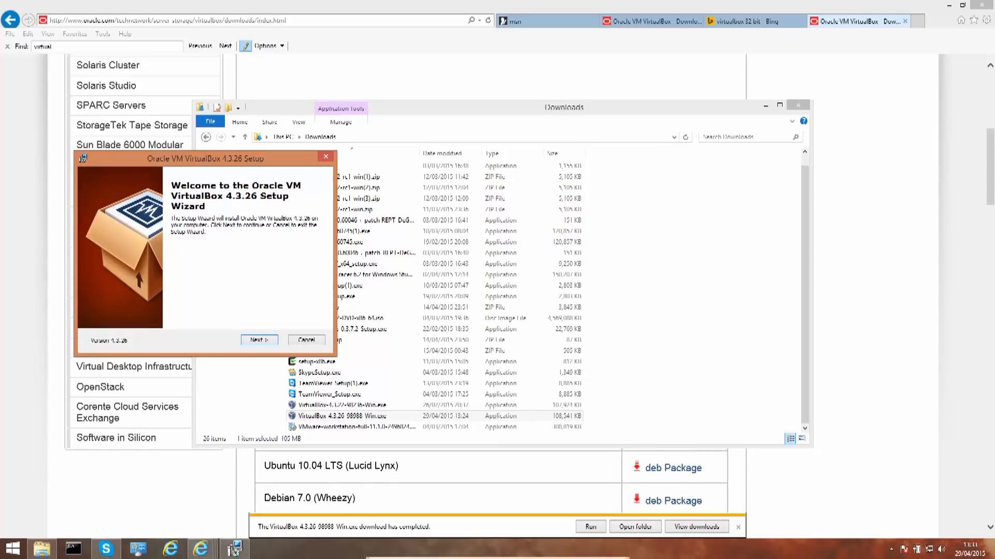
Advance through the welcome, Custom Setup and shortcut pages keeping all defaults
left_click(259, 339)
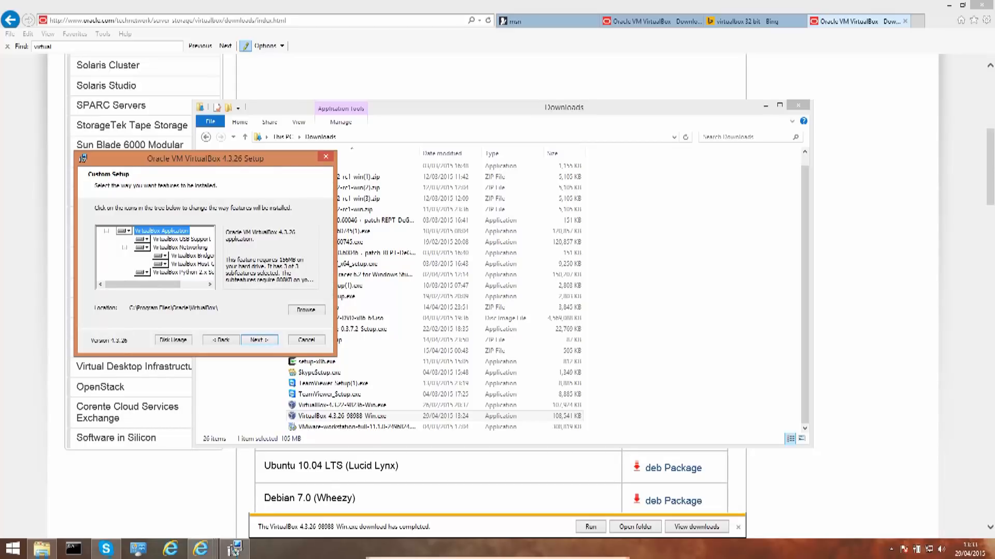
left_click(258, 340)
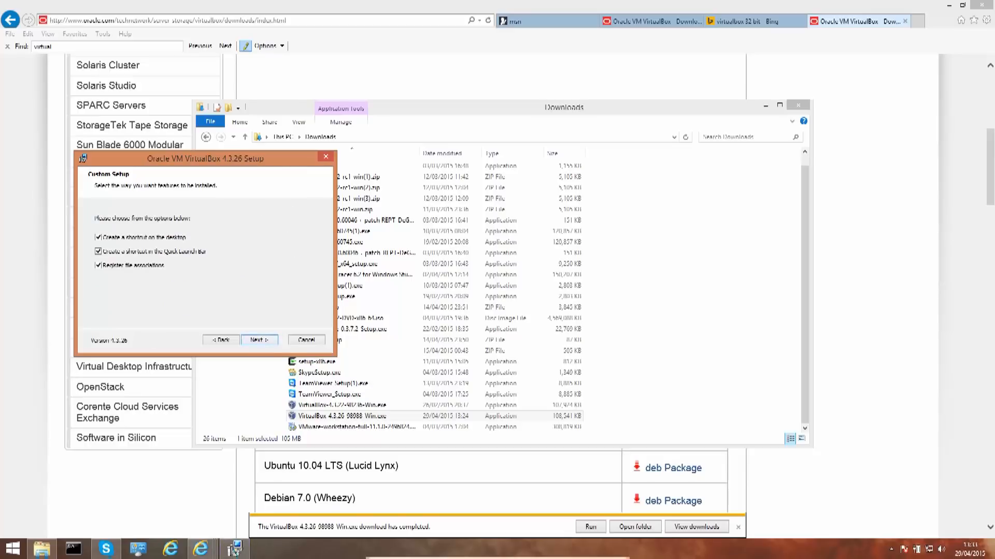
left_click(259, 339)
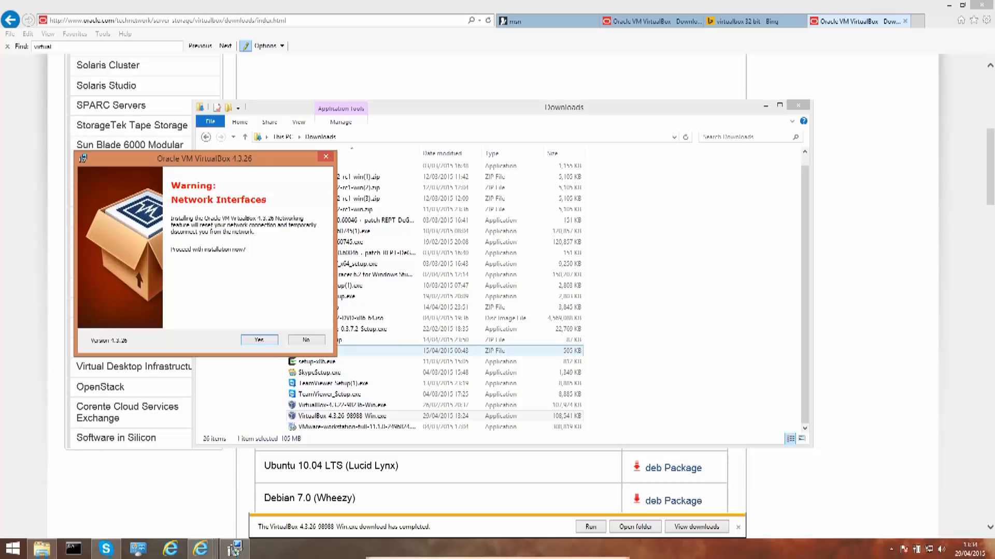
Accept the Network Interfaces warning, start installing, and approve User Account Control
left_click(259, 340)
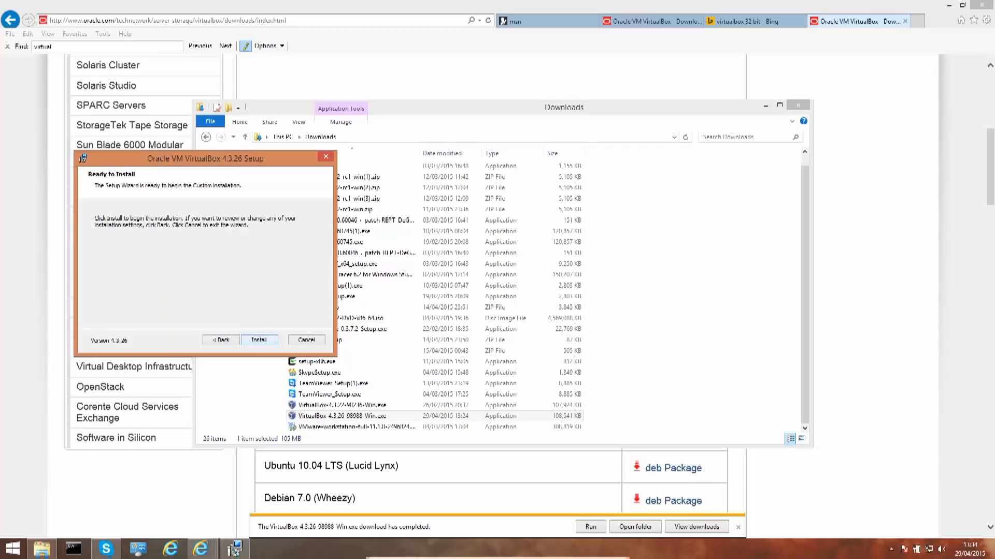
left_click(259, 340)
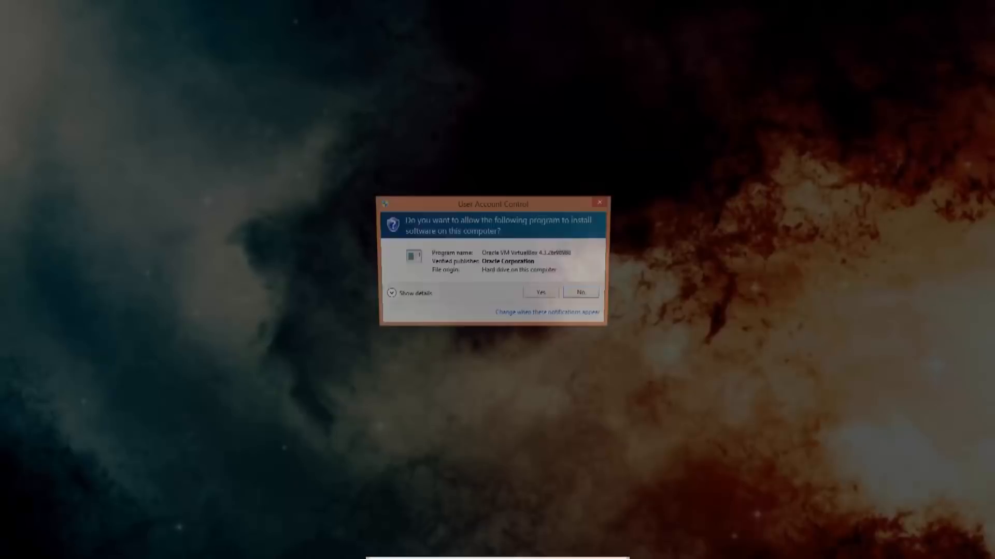
left_click(540, 292)
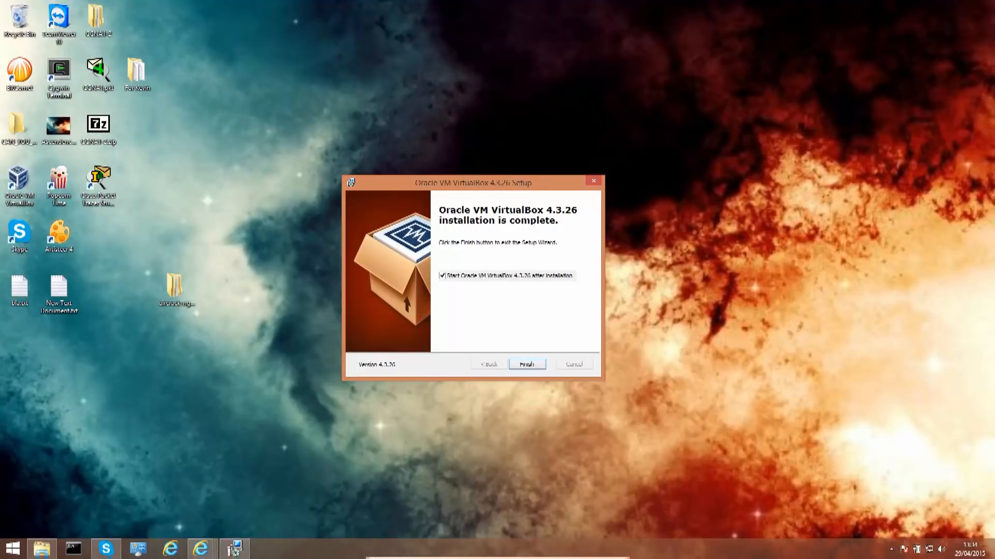
Finish setup without launching VirtualBox and move its desktop shortcut to the centre
left_click(444, 276)
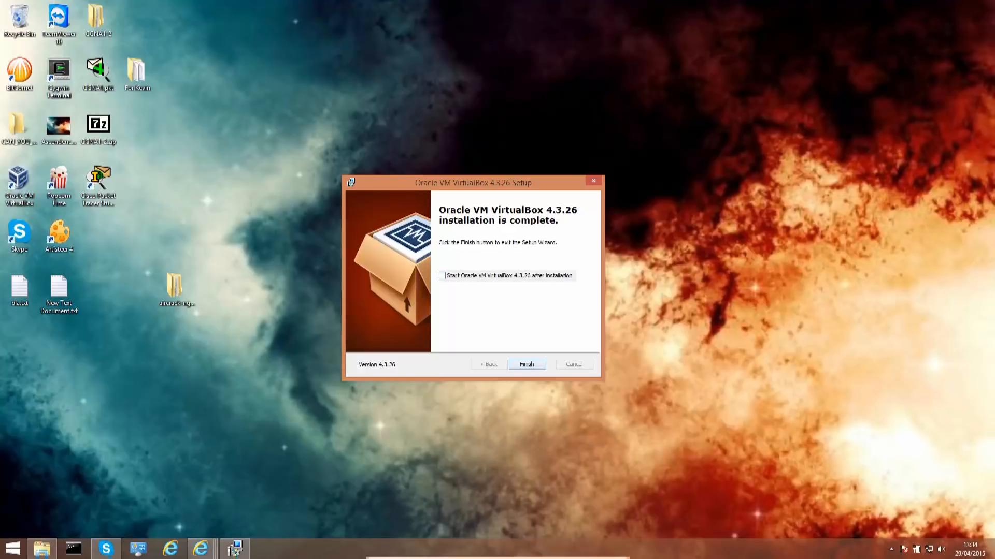
left_click(525, 364)
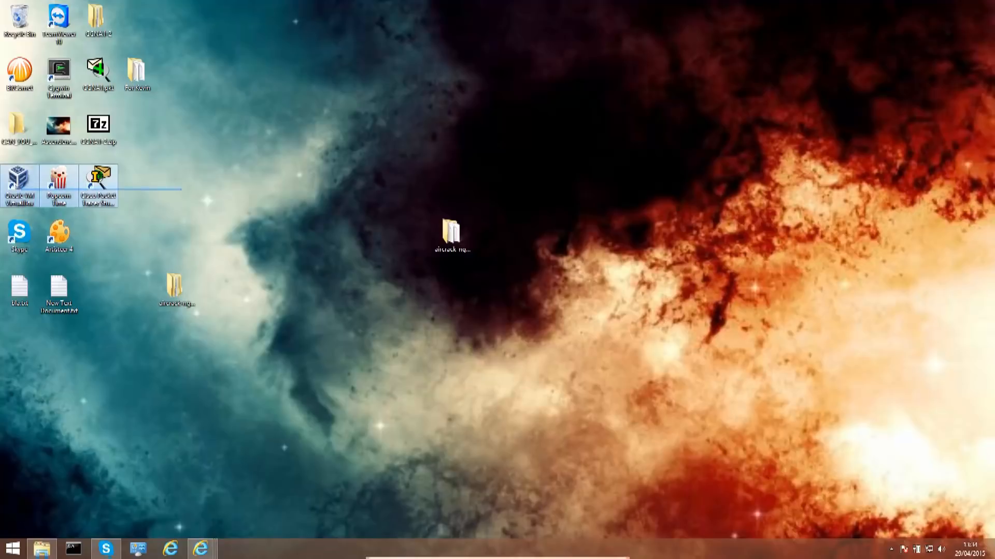
left_click_drag(20, 184, 273, 219)
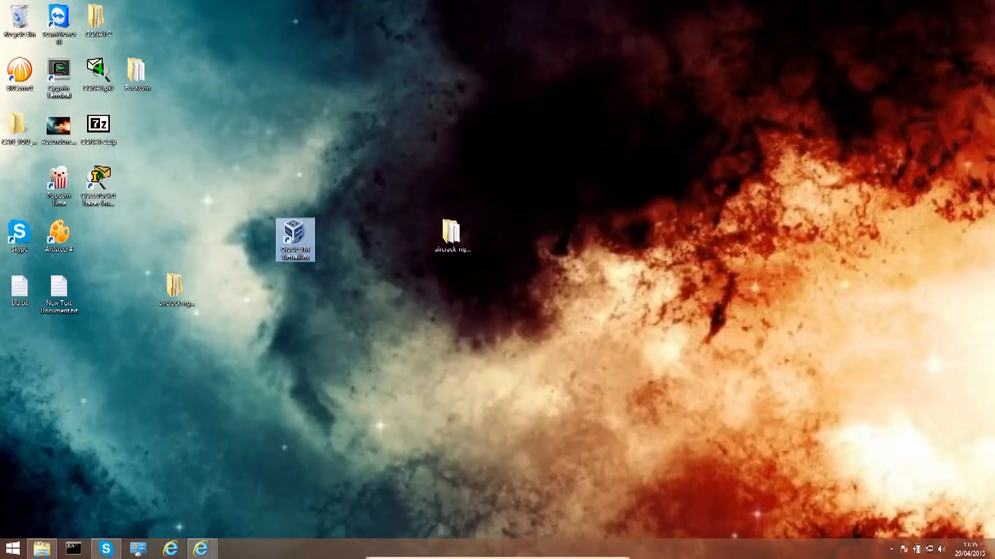
Launch VirtualBox from the desktop shortcut and enlarge the Manager window
double_click(294, 238)
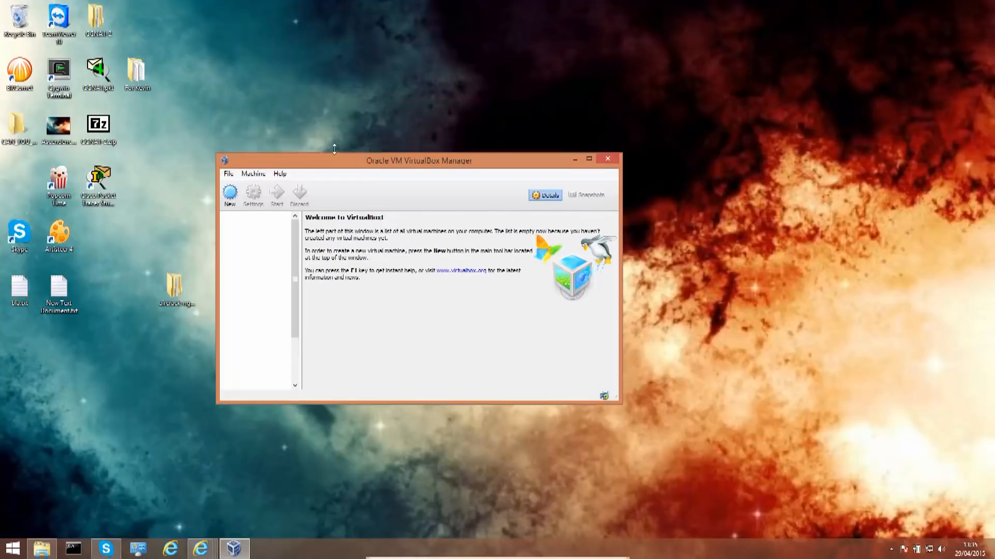
left_click_drag(418, 160, 366, 147)
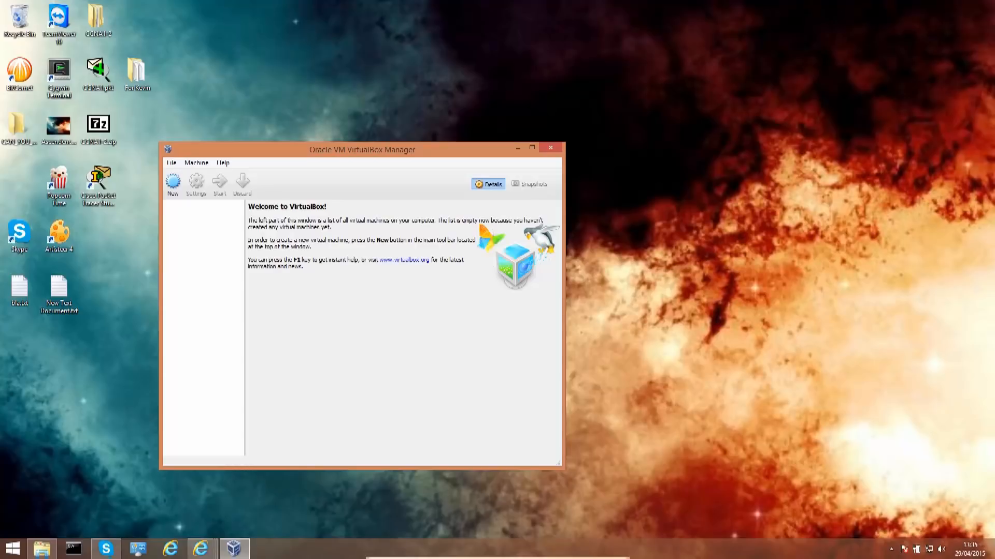
mouse_move(242, 184)
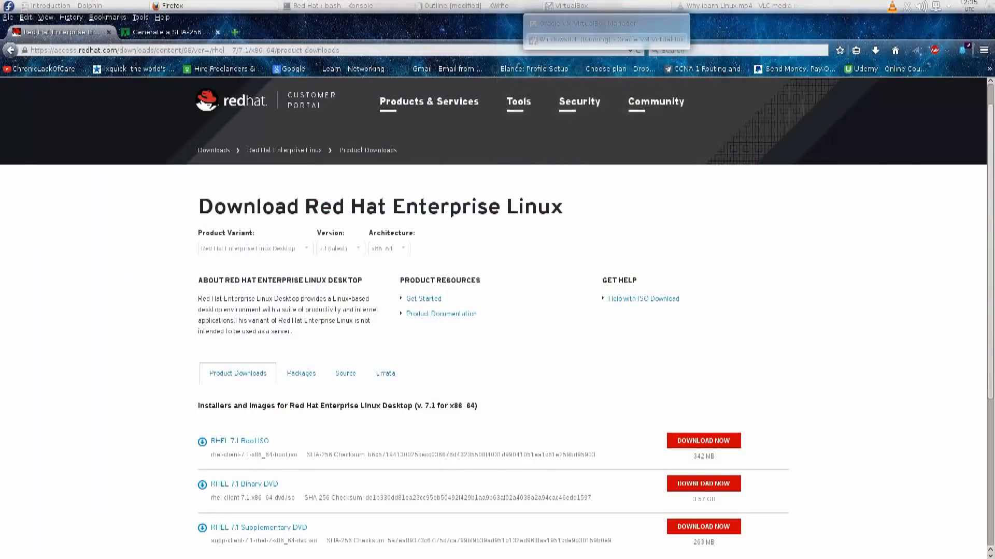
Open the Windows8.1 VM's Settings from the host VirtualBox Manager
left_click(567, 6)
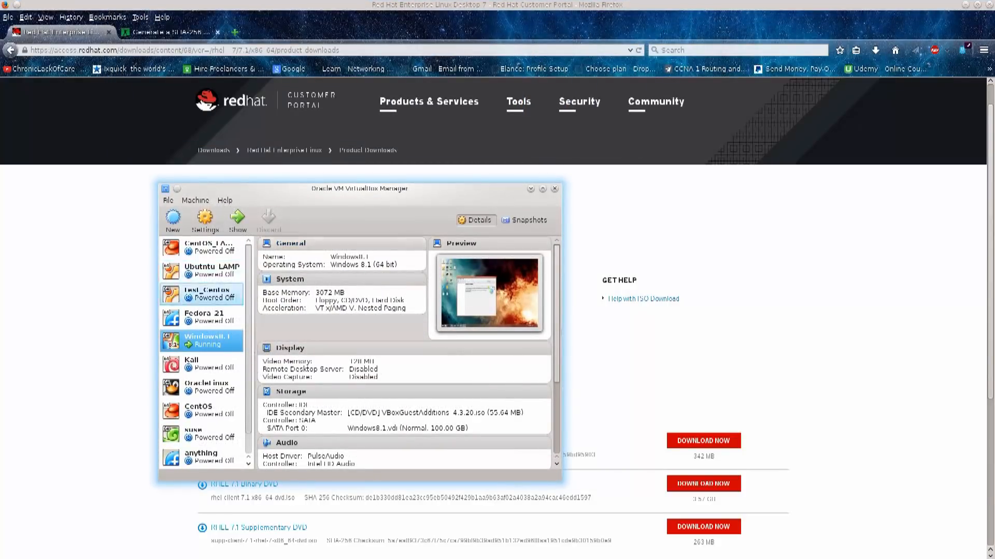
mouse_move(203, 341)
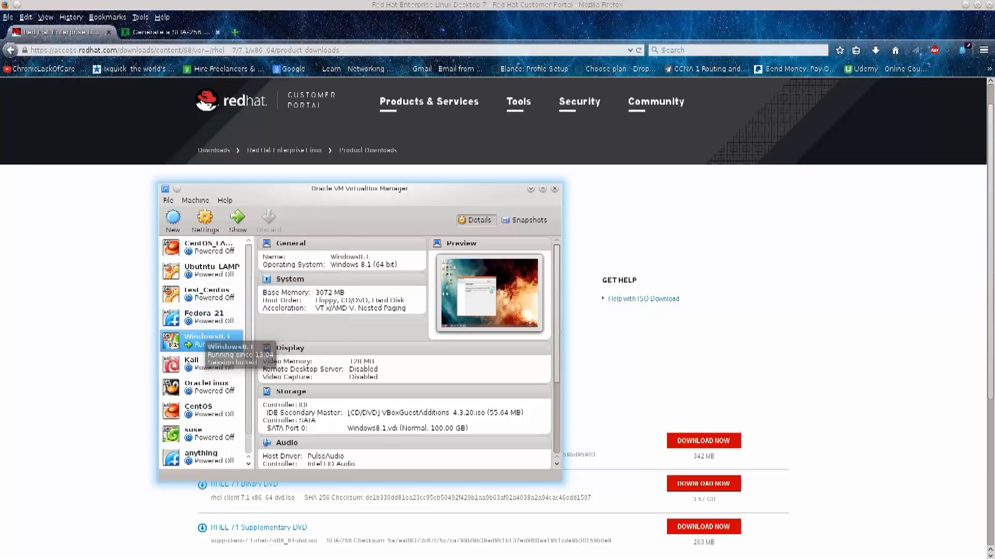
right_click(206, 339)
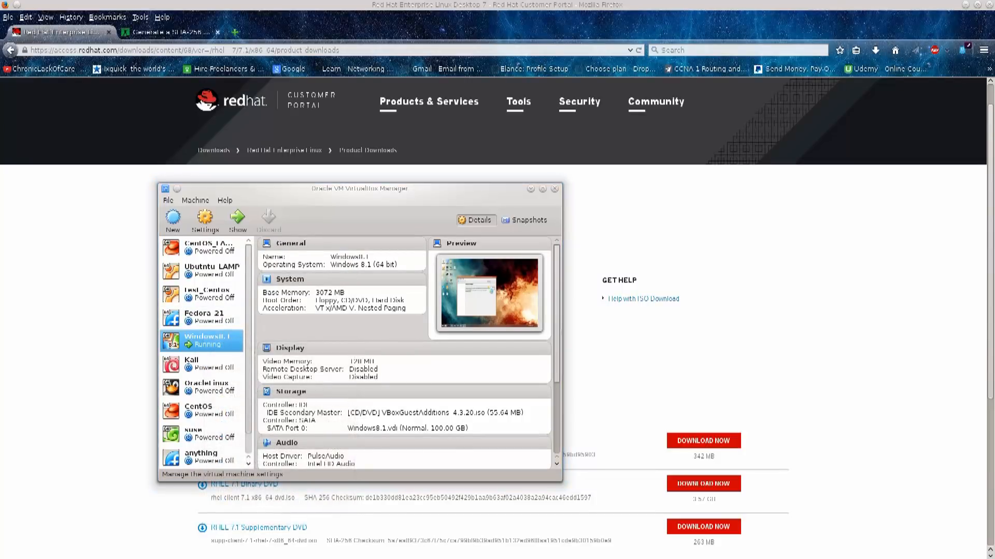
left_click(204, 220)
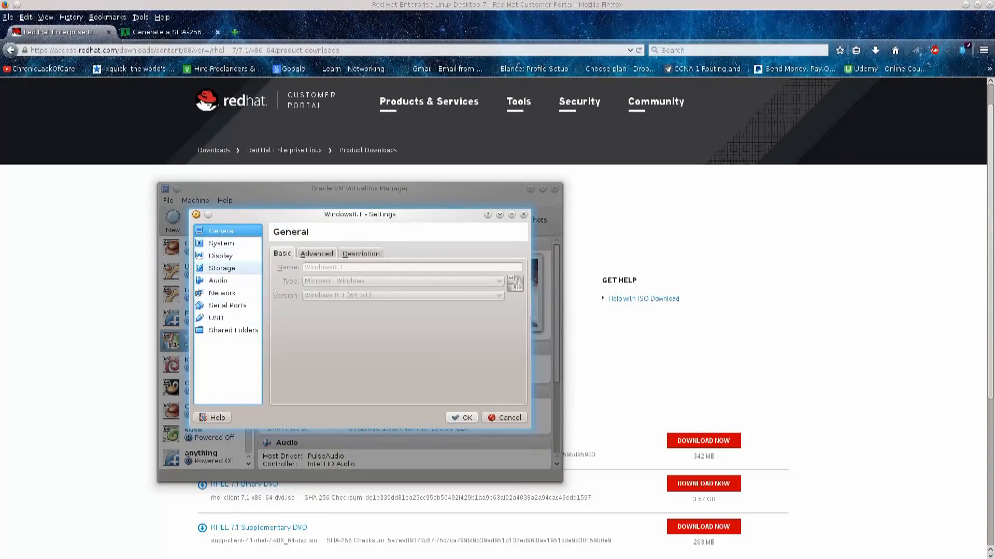
Show the Windows8.1 machine's Network settings, with Adapter 1 attached to Bridged Adapter
left_click(222, 292)
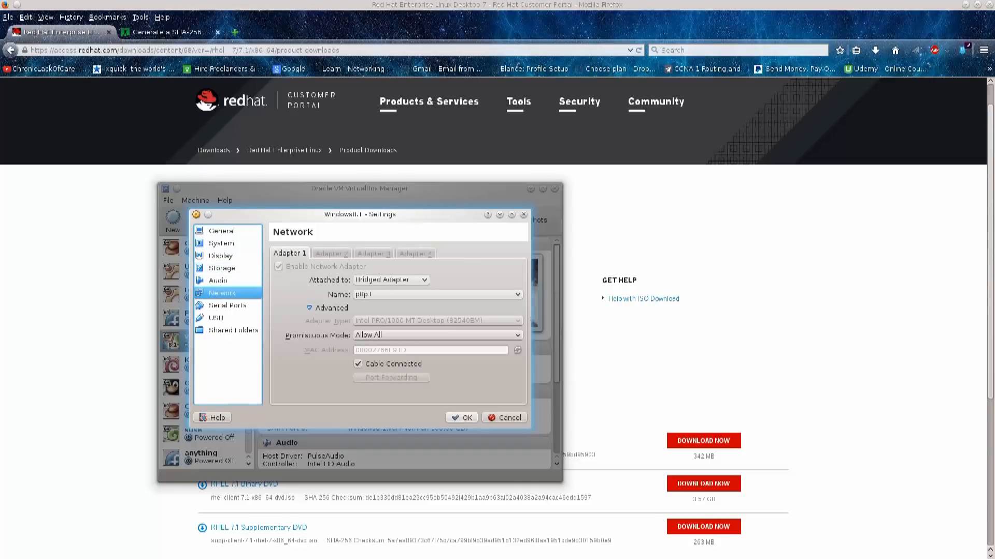
left_click(514, 294)
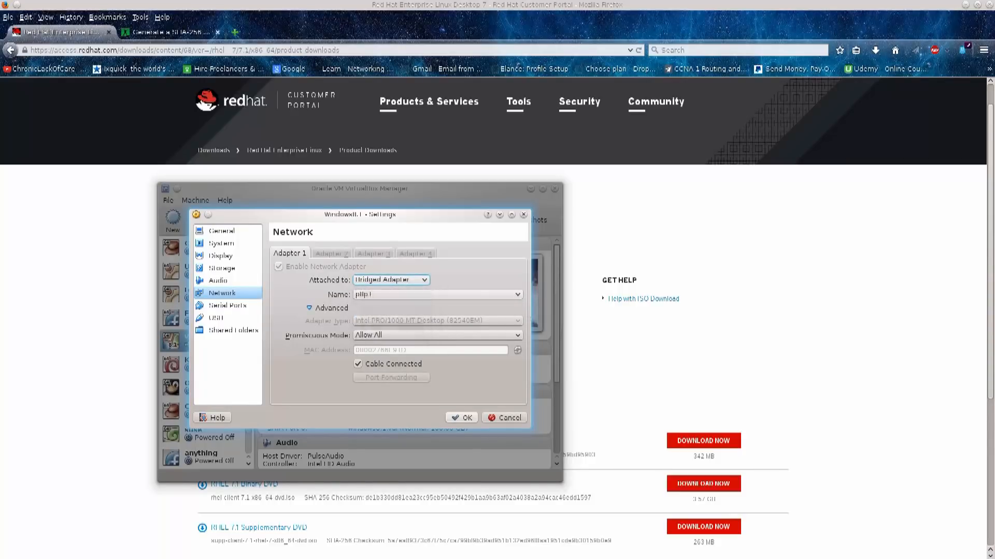
mouse_move(390, 279)
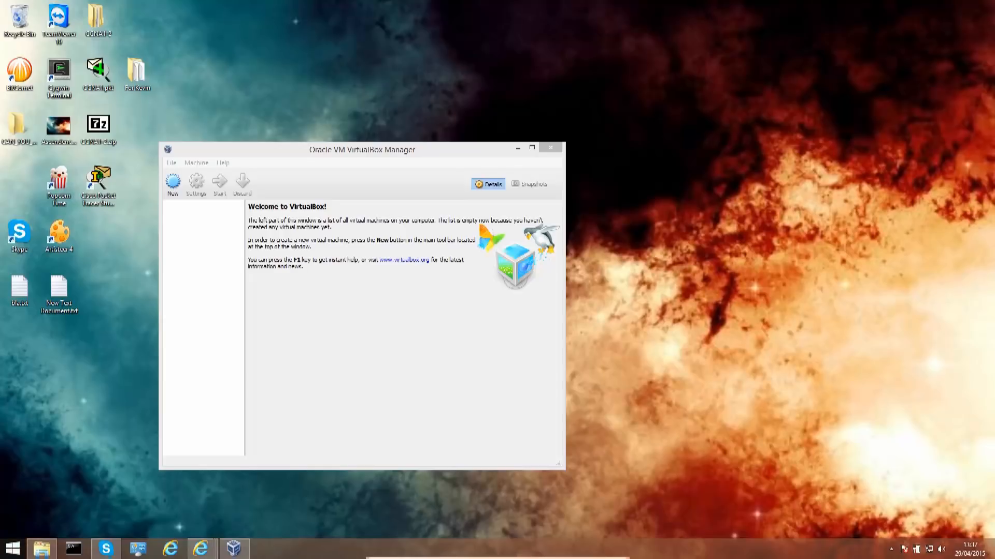
Search the Start screen for Control Panel and reach Network and Internet's Network and Sharing Center
left_click(13, 549)
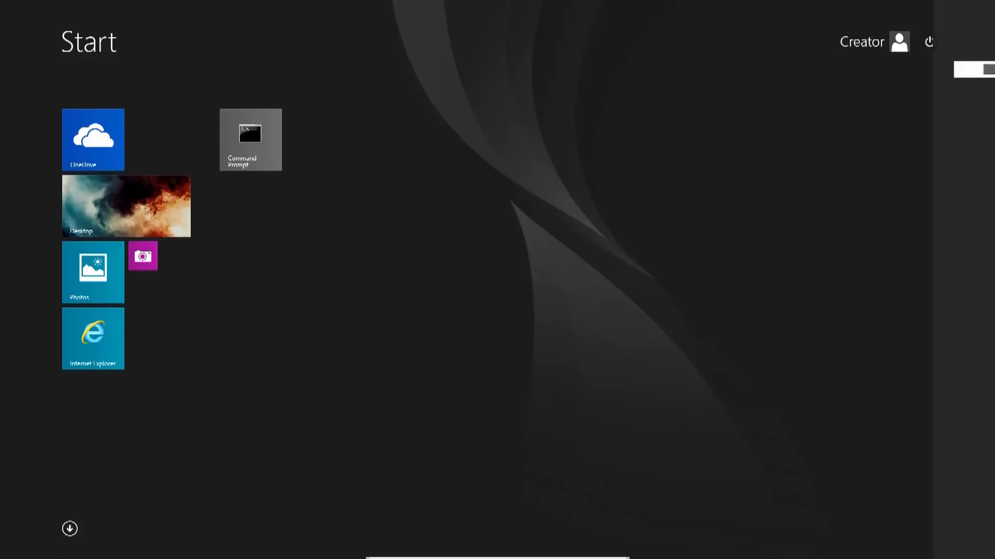
type("com")
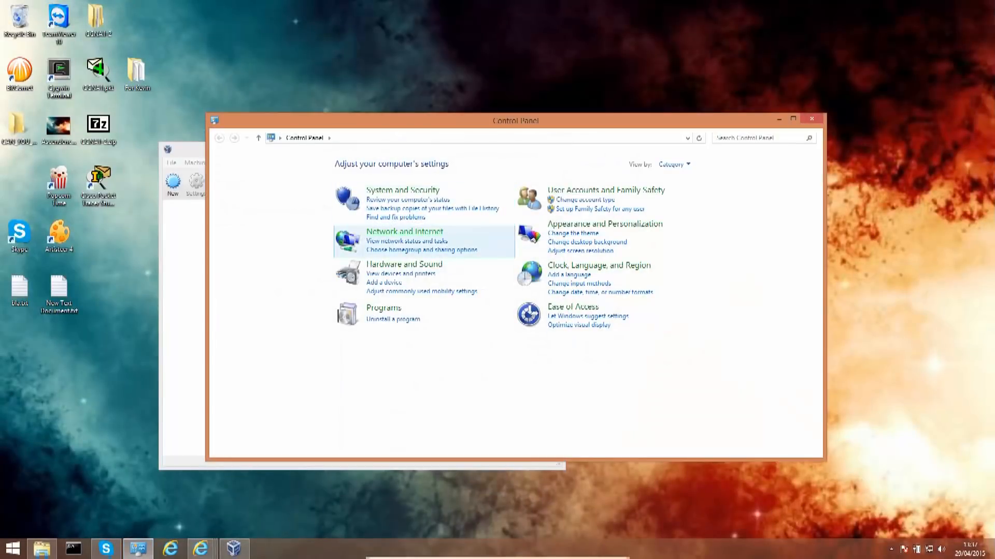
left_click(404, 231)
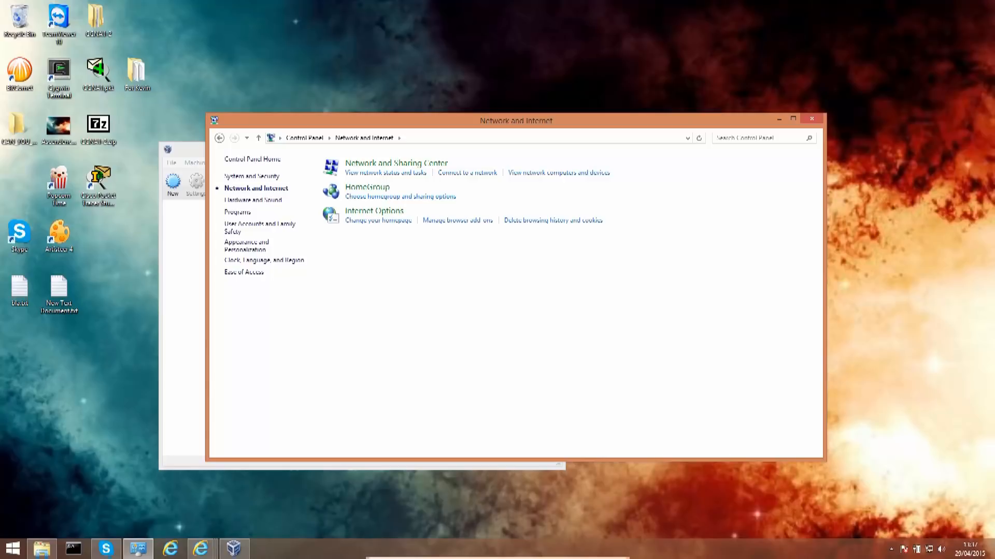
mouse_move(395, 163)
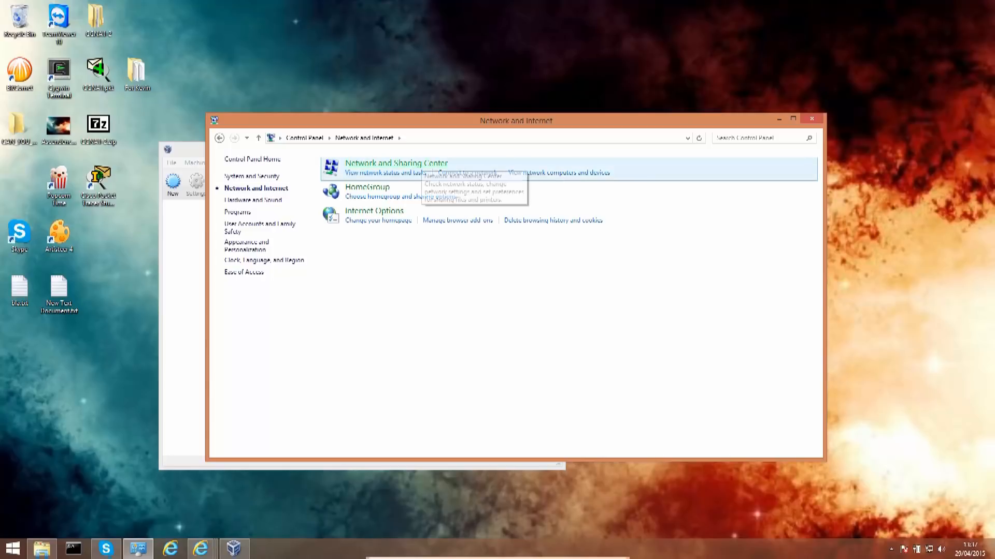
left_click(395, 164)
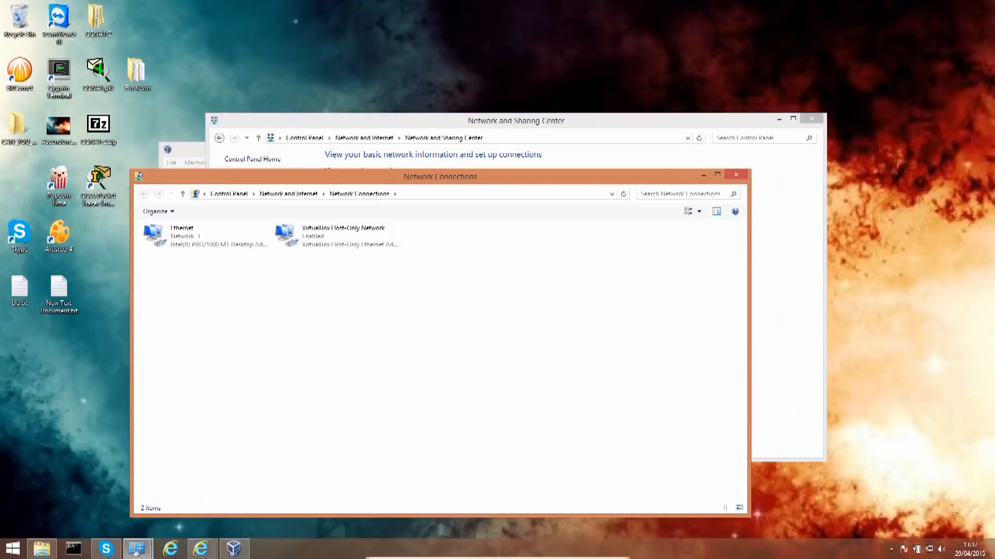
Inspect the VirtualBox Host-Only Network and Ethernet adapters, checking and closing Ethernet status
left_click(339, 236)
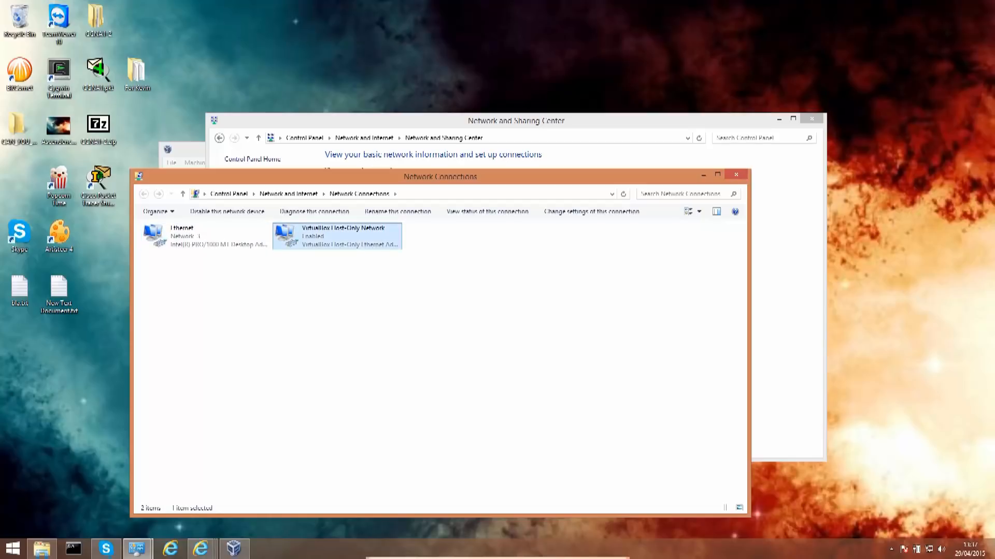
left_click(203, 237)
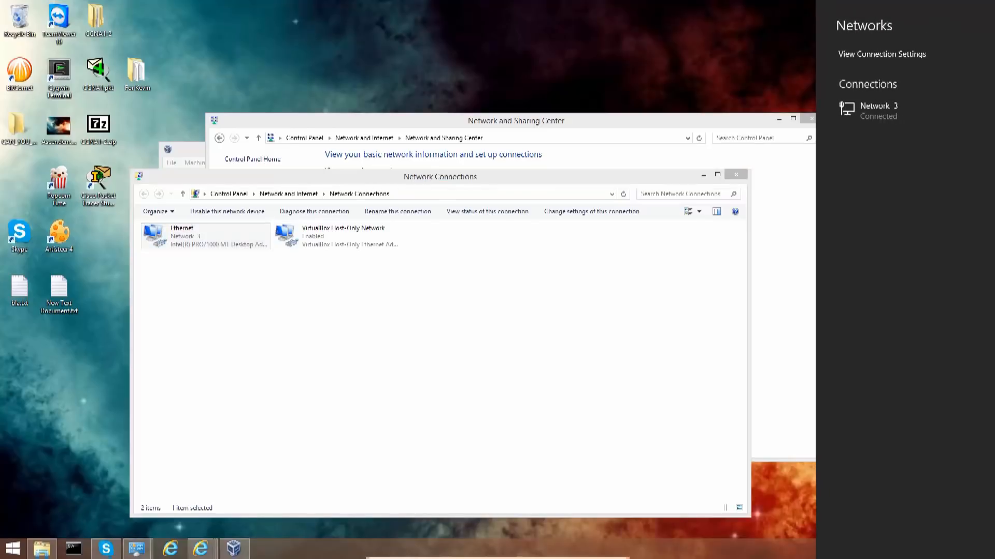
mouse_move(888, 111)
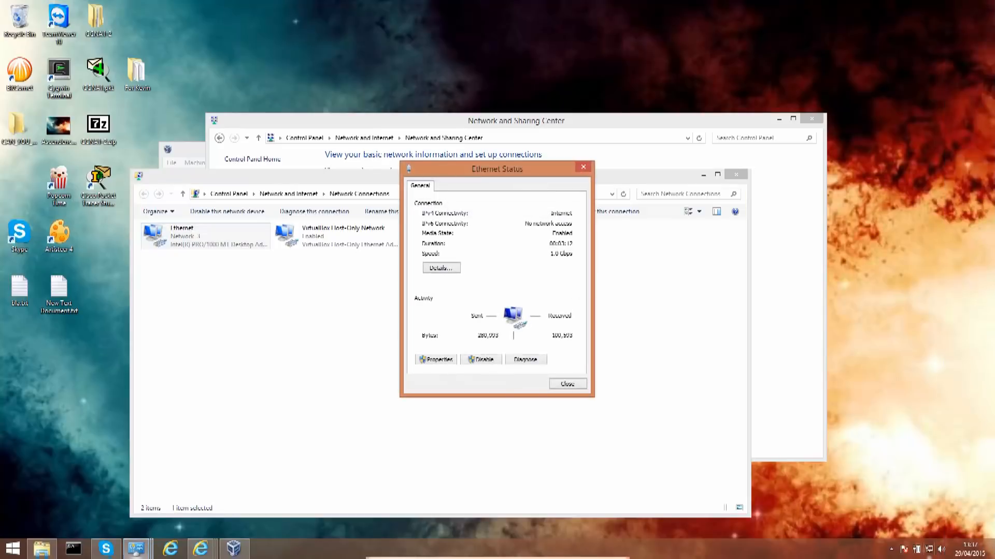
left_click(566, 384)
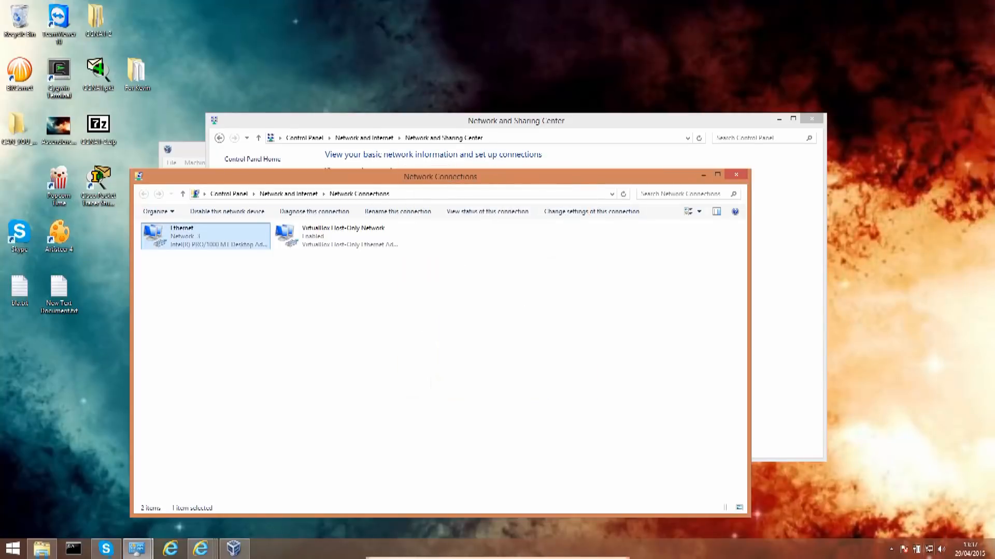